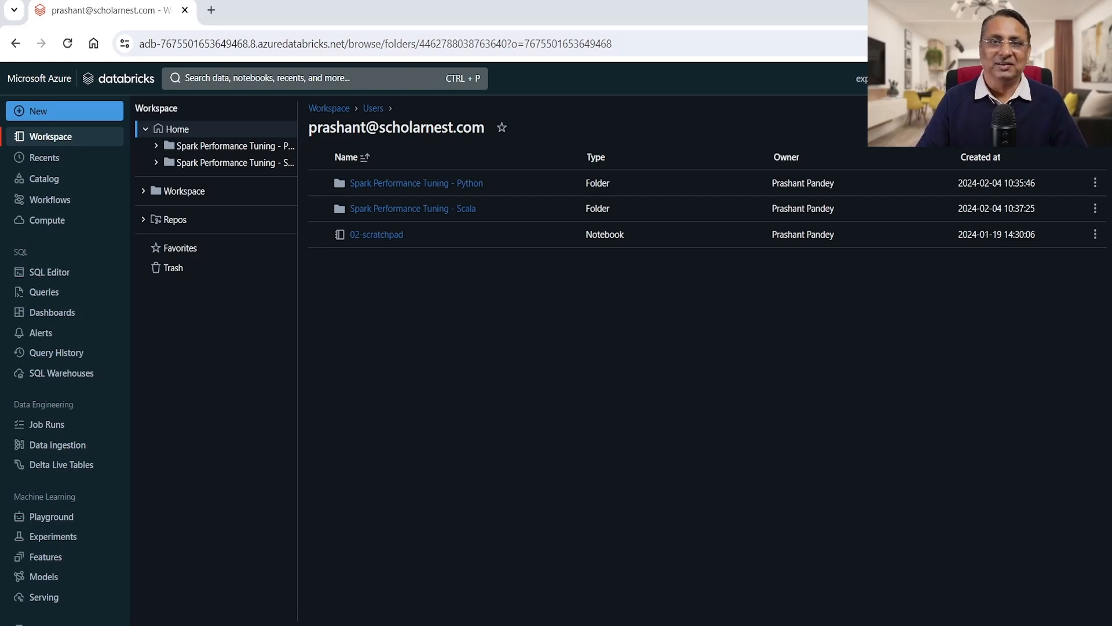
{"action": "mouse_move", "coordinate": [566, 476]}
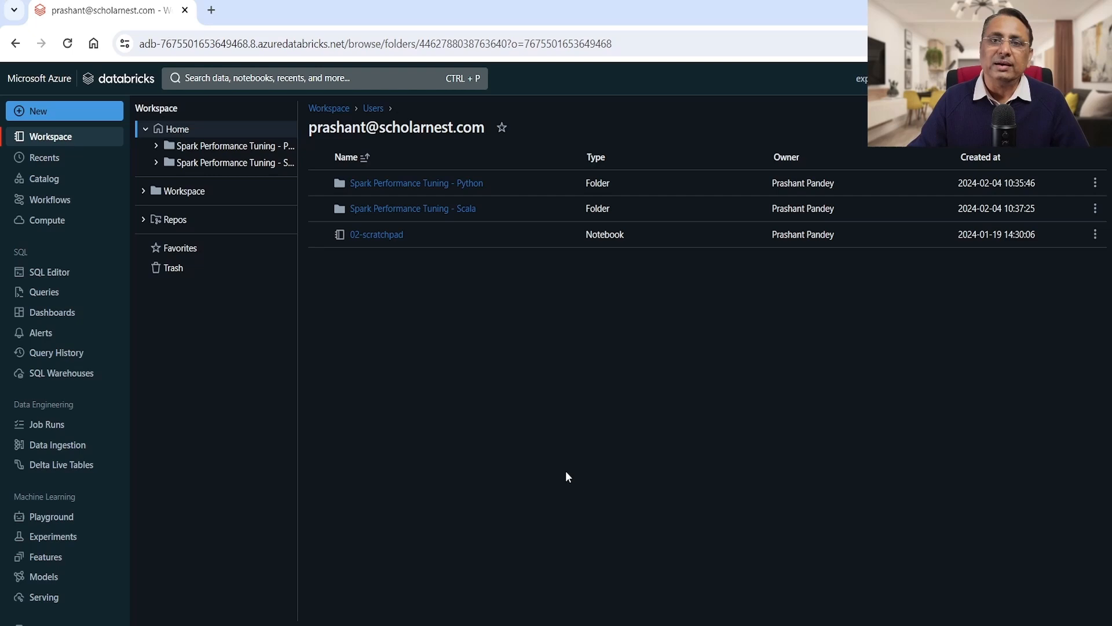
{"action": "mouse_move", "coordinate": [538, 399]}
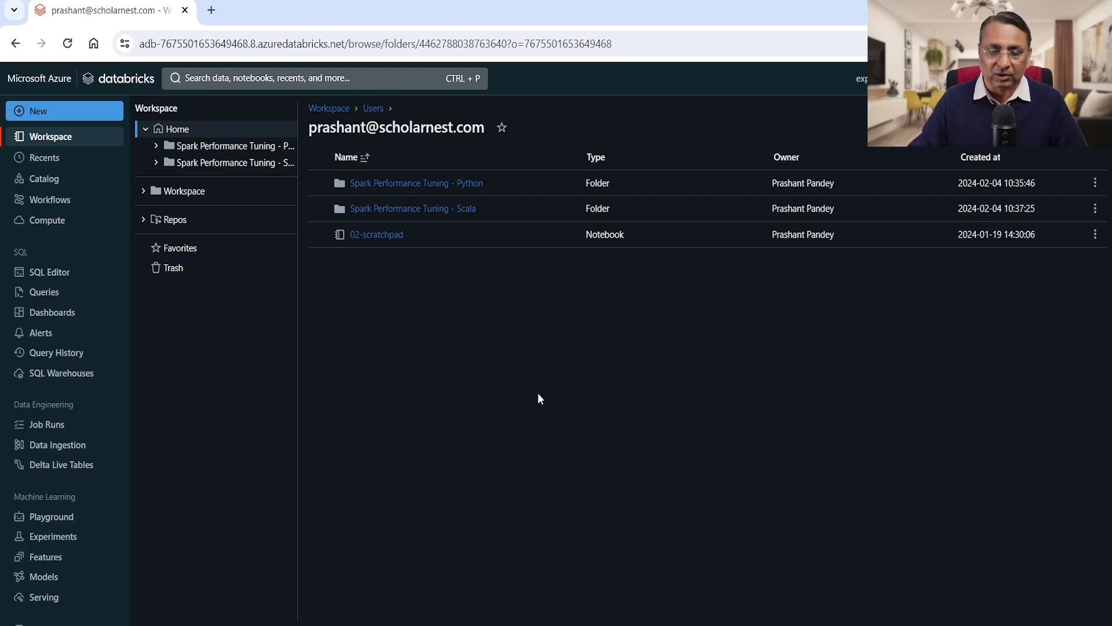
Navigate through 'Spark Performance Tuning - Python' into 'CH3 - Tuning Data Spill' to reach the 06-Spill in Explode notebook
{"action": "left_click", "coordinate": [415, 183]}
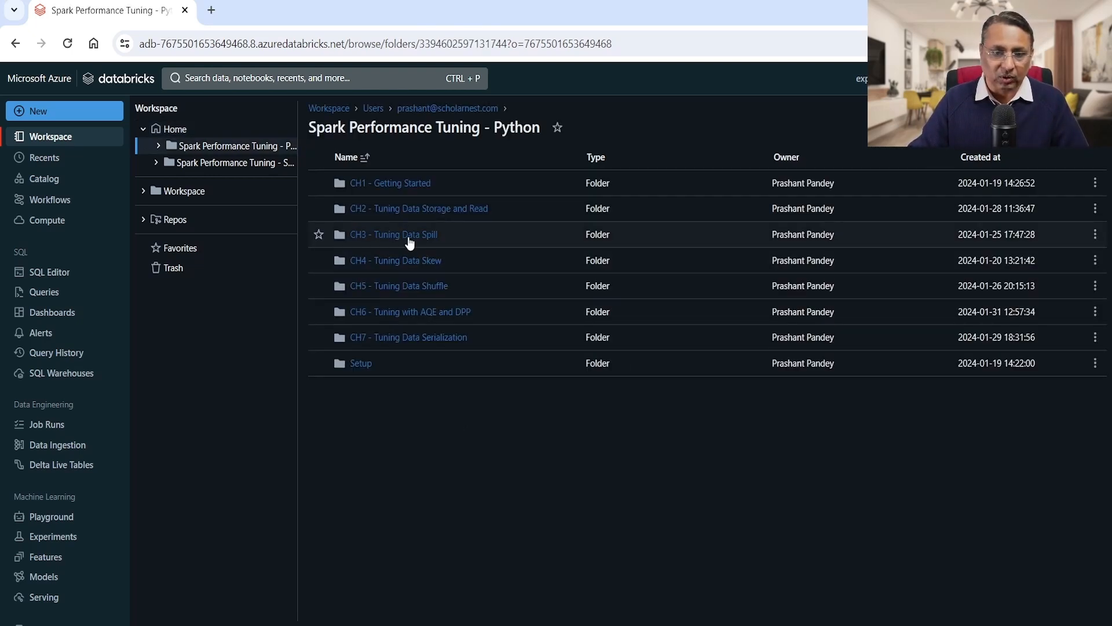
{"action": "left_click", "coordinate": [393, 234]}
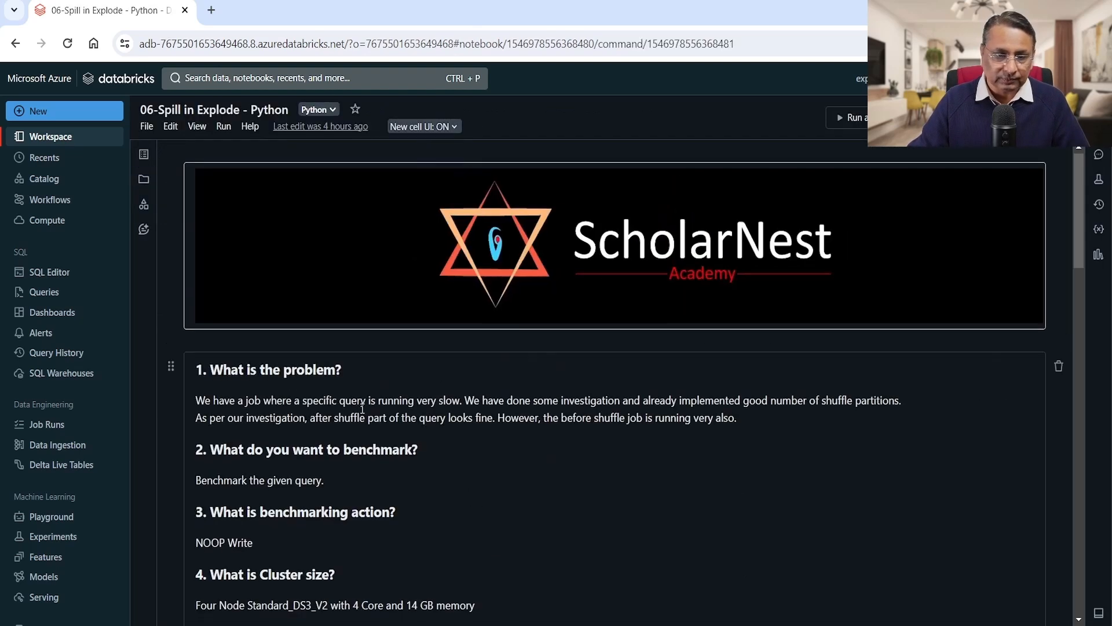
{"action": "scroll", "scroll_direction": "down", "scroll_amount": 3}
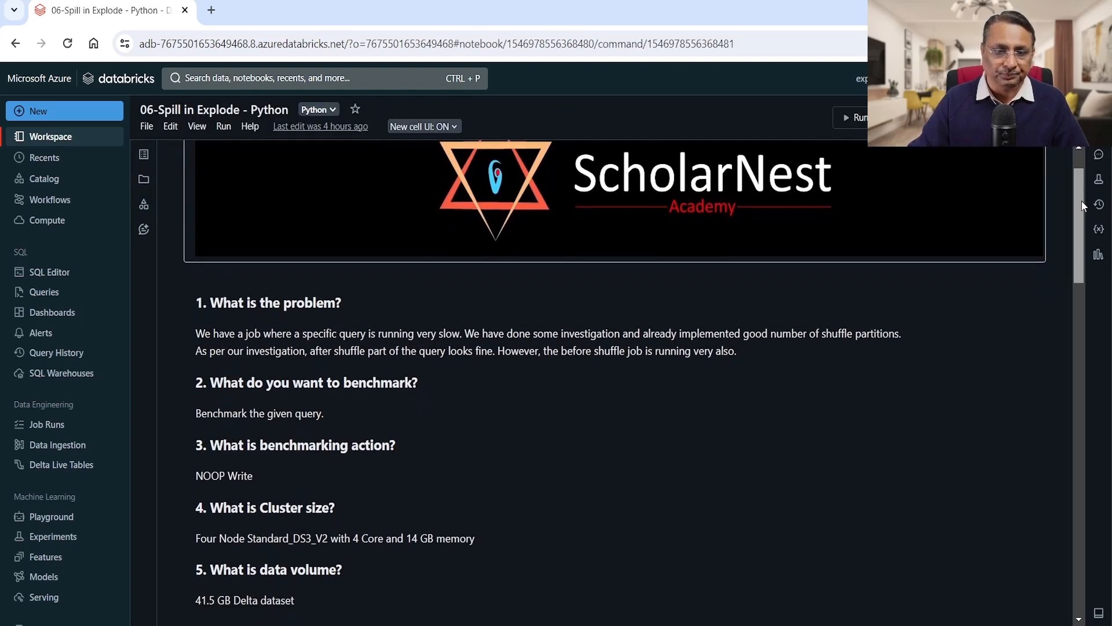
{"action": "scroll", "scroll_direction": "down", "scroll_amount": 3}
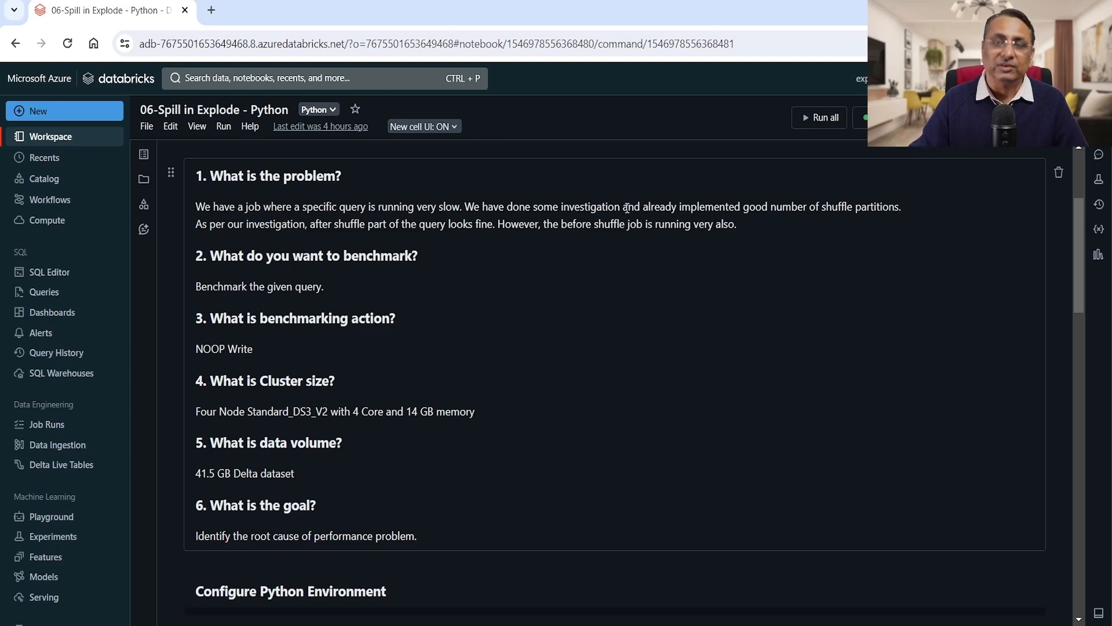
{"action": "mouse_move", "coordinate": [810, 233]}
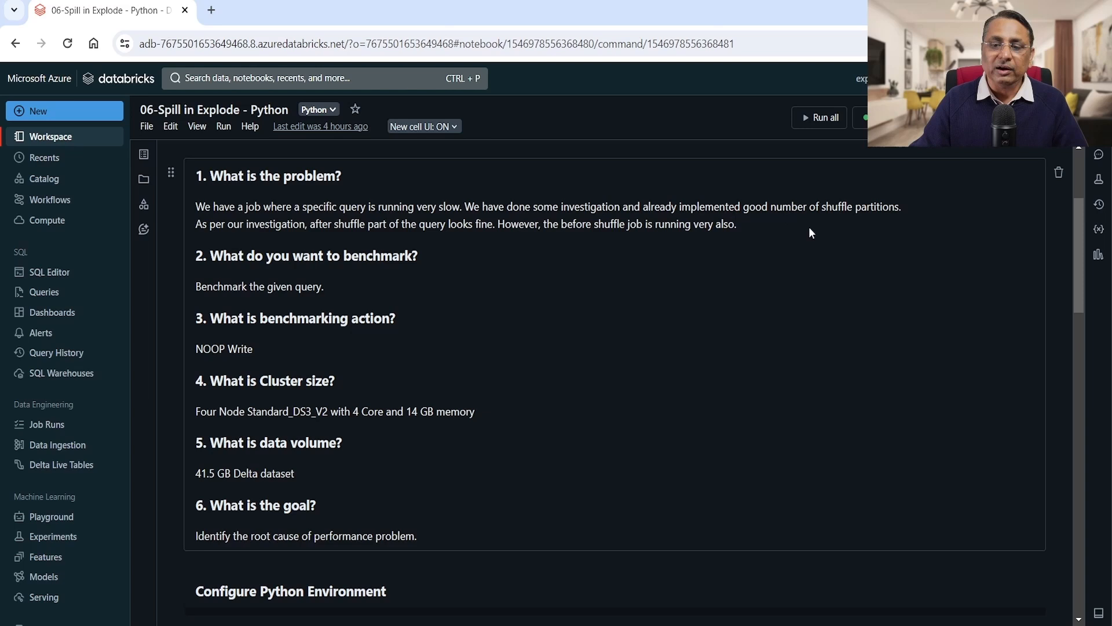
{"action": "mouse_move", "coordinate": [811, 277]}
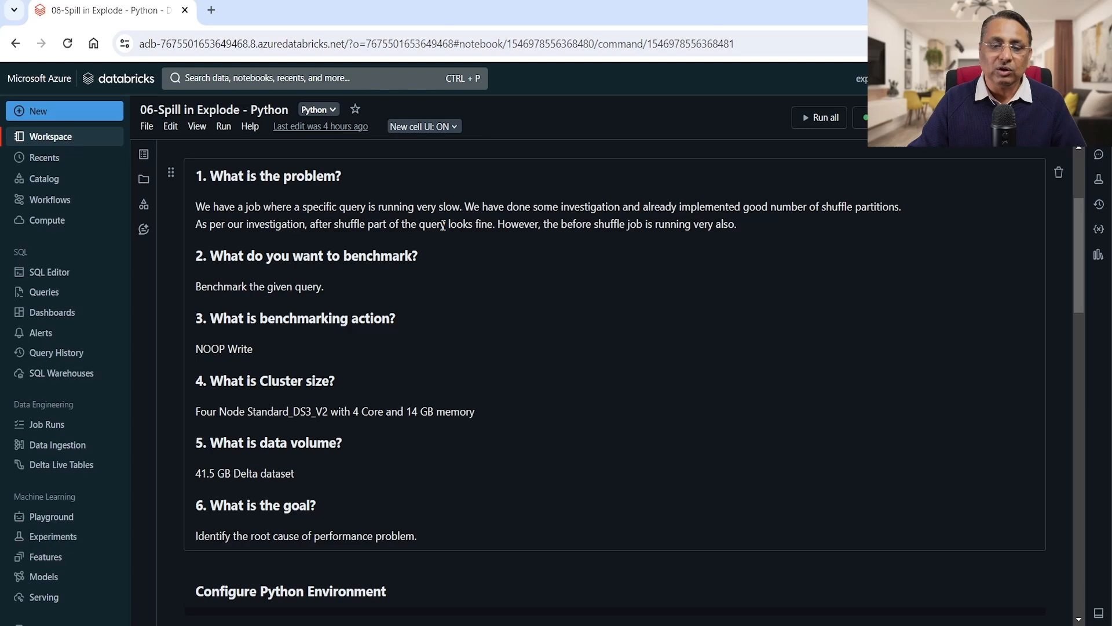
{"action": "mouse_move", "coordinate": [543, 242]}
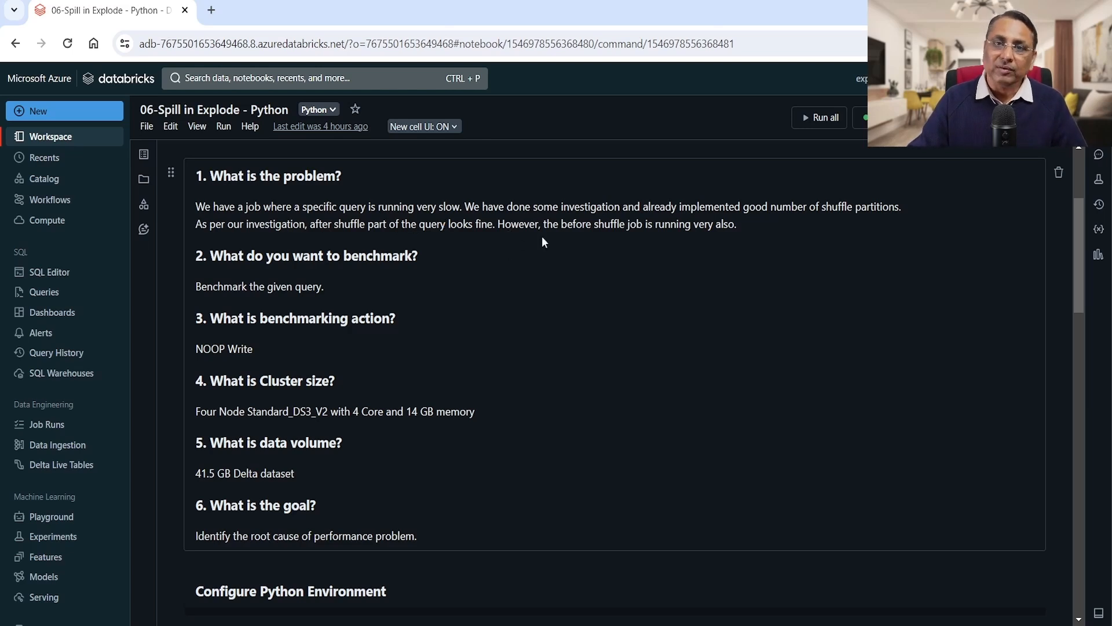
{"action": "mouse_move", "coordinate": [752, 278]}
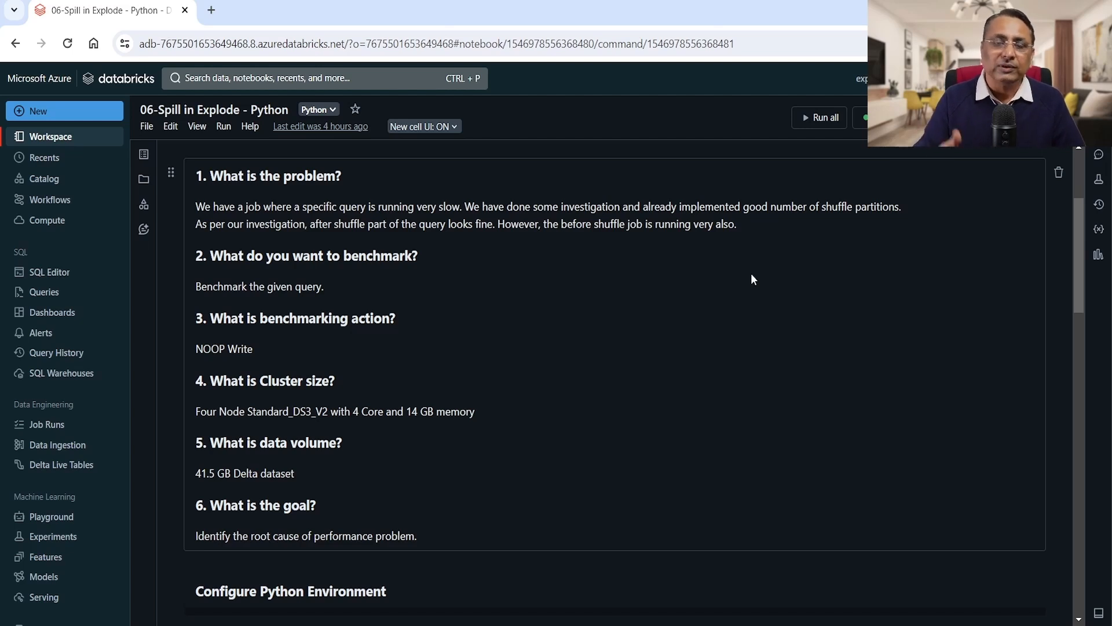
{"action": "mouse_move", "coordinate": [348, 240]}
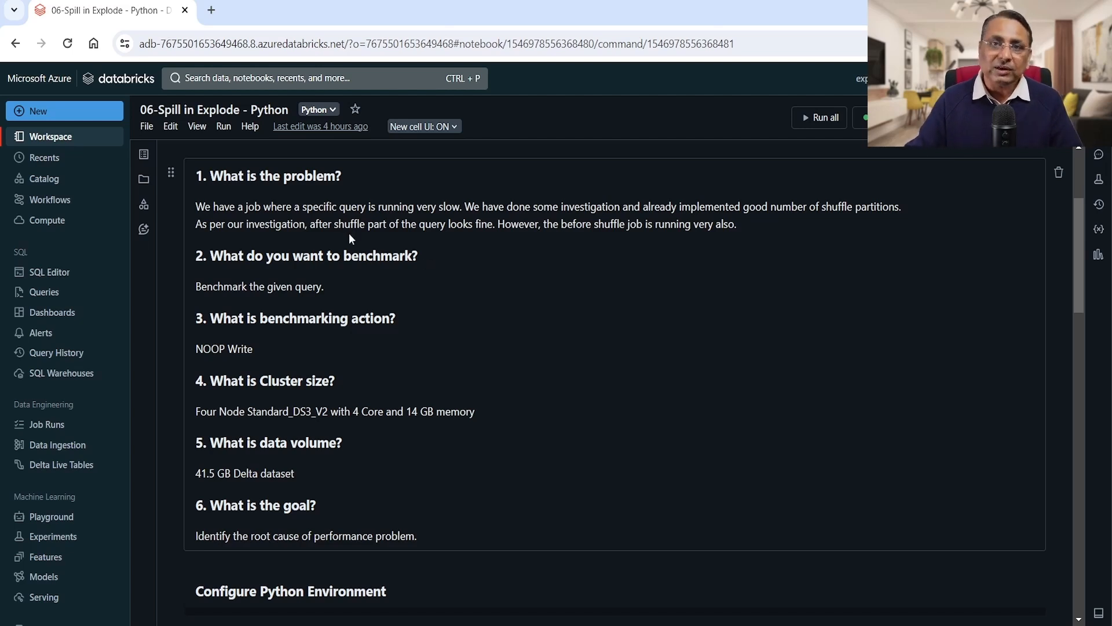
{"action": "mouse_move", "coordinate": [462, 225]}
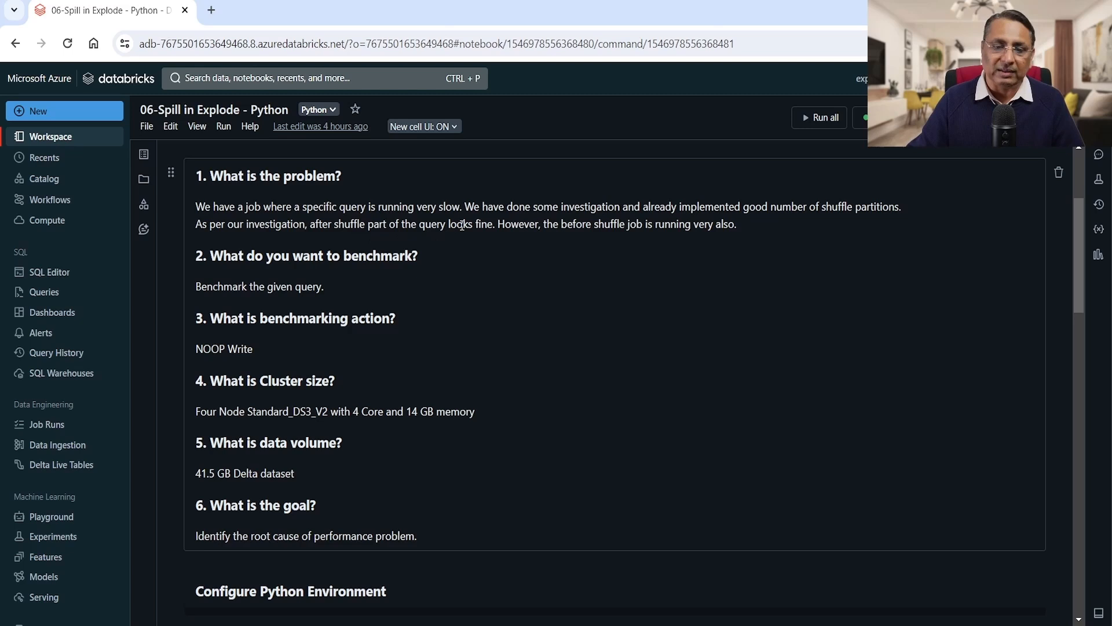
{"action": "mouse_move", "coordinate": [566, 237]}
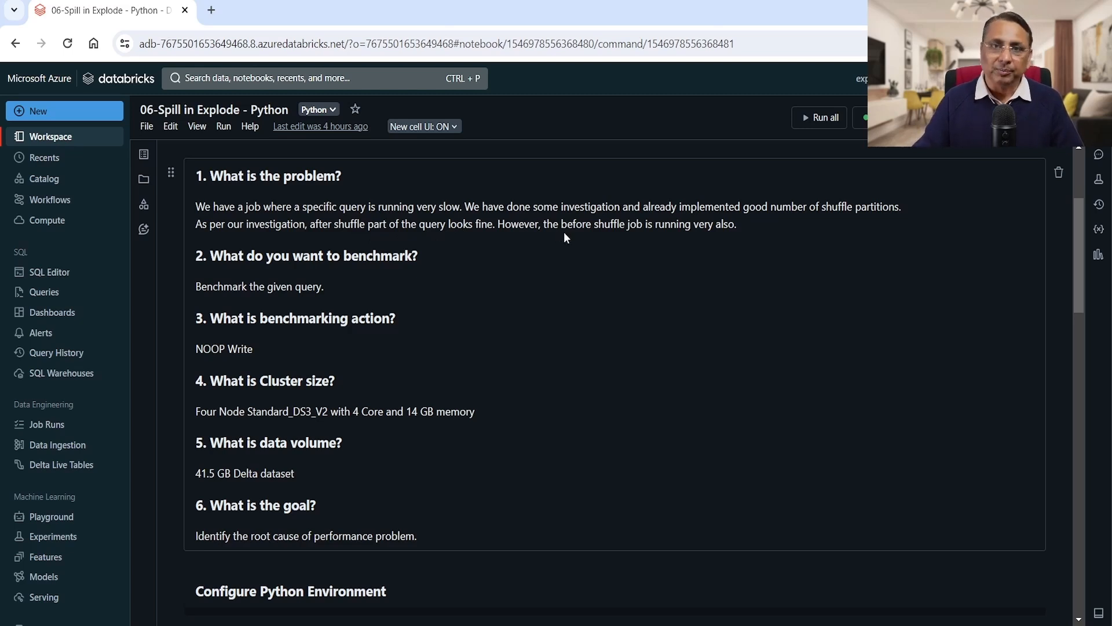
{"action": "mouse_move", "coordinate": [615, 328]}
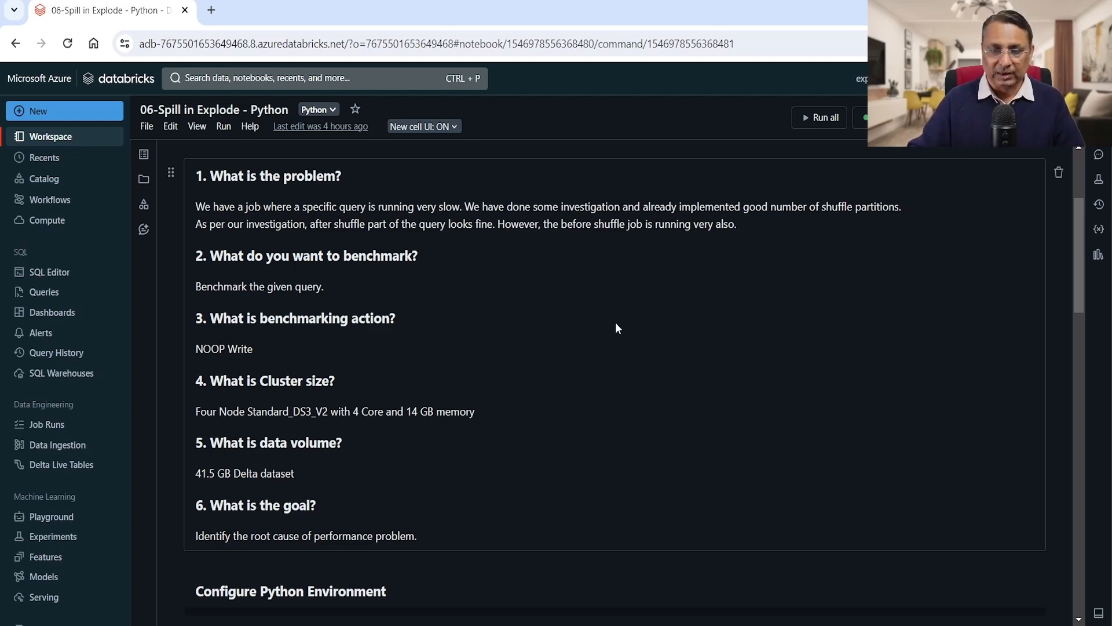
{"action": "mouse_move", "coordinate": [567, 230]}
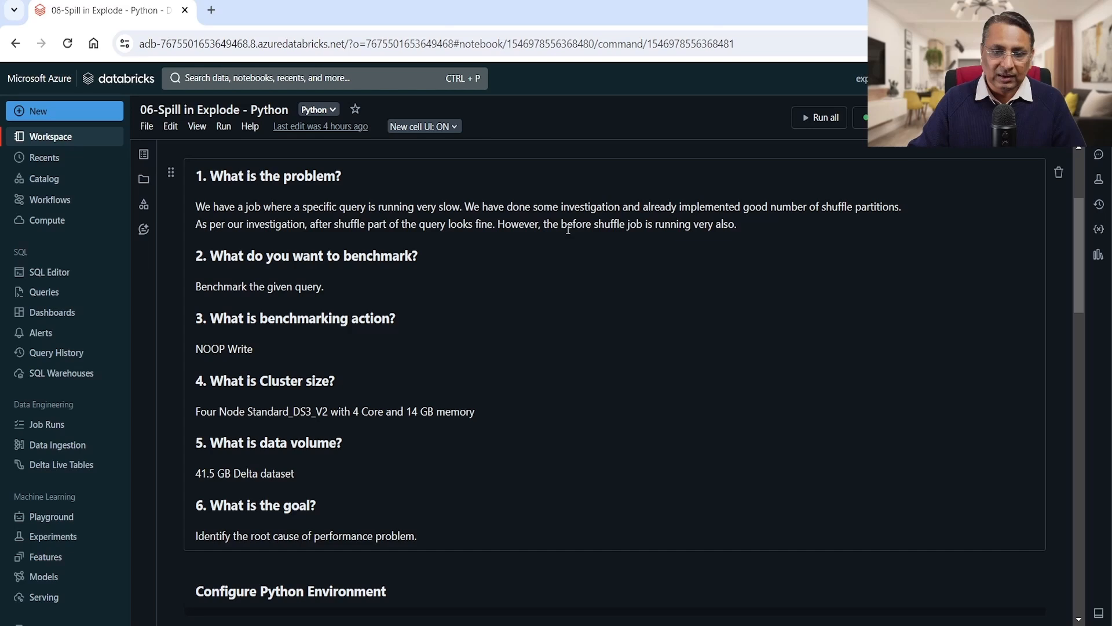
{"action": "mouse_move", "coordinate": [573, 253]}
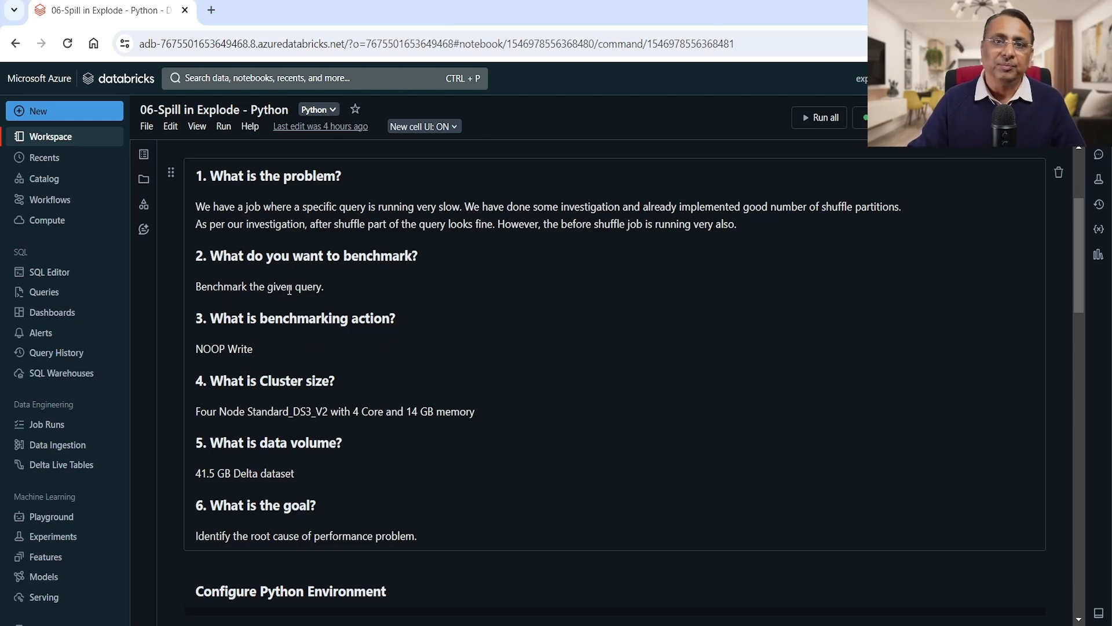
{"action": "mouse_move", "coordinate": [442, 389]}
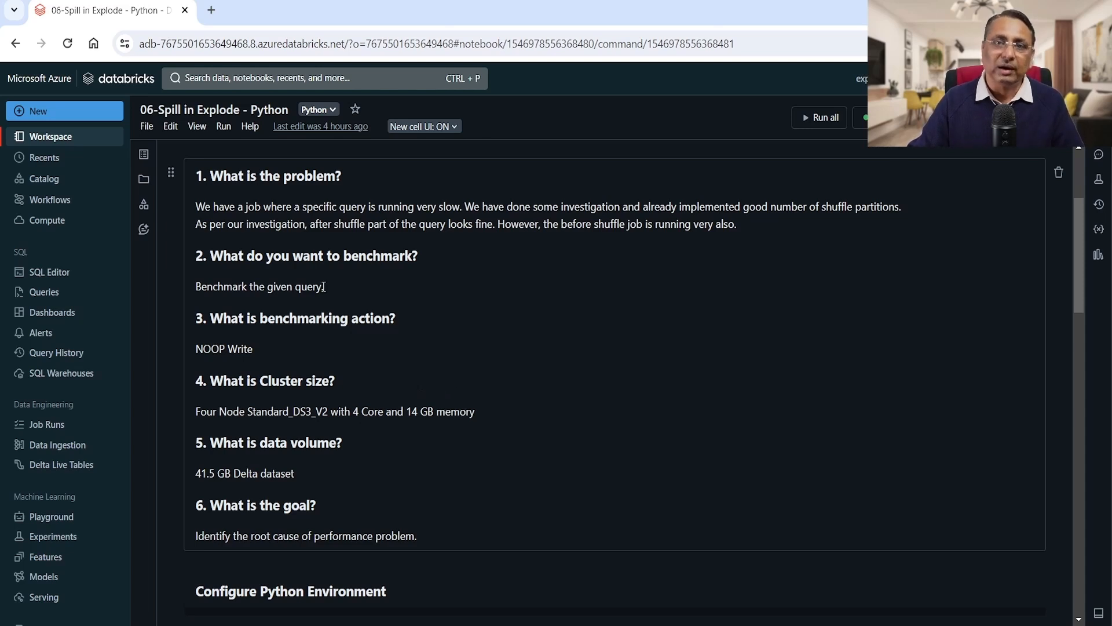
{"action": "mouse_move", "coordinate": [358, 316]}
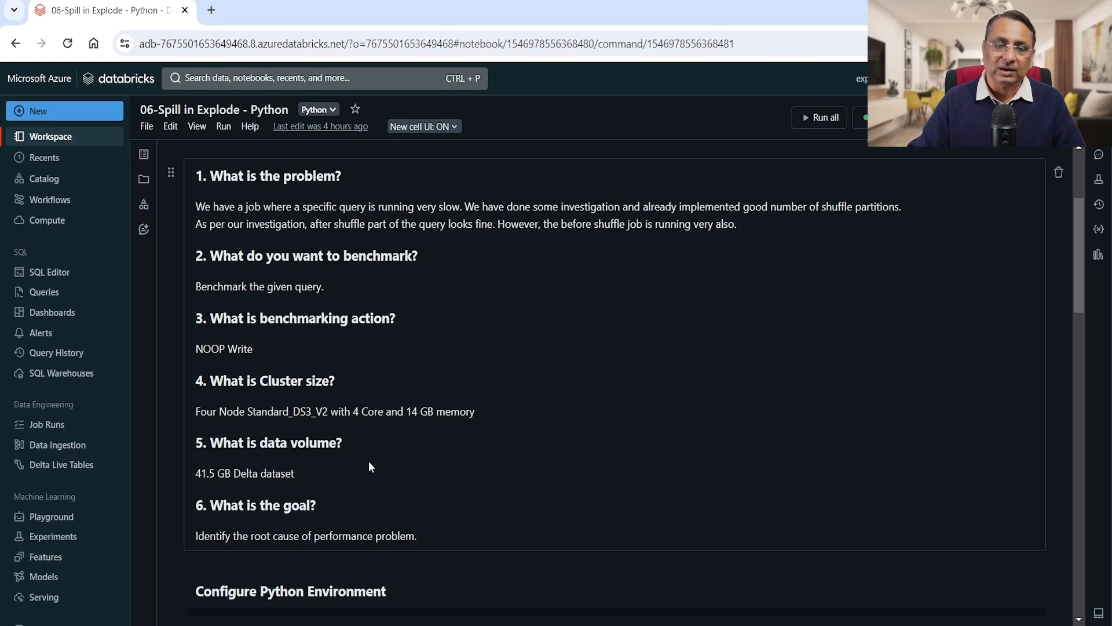
{"action": "mouse_move", "coordinate": [359, 413]}
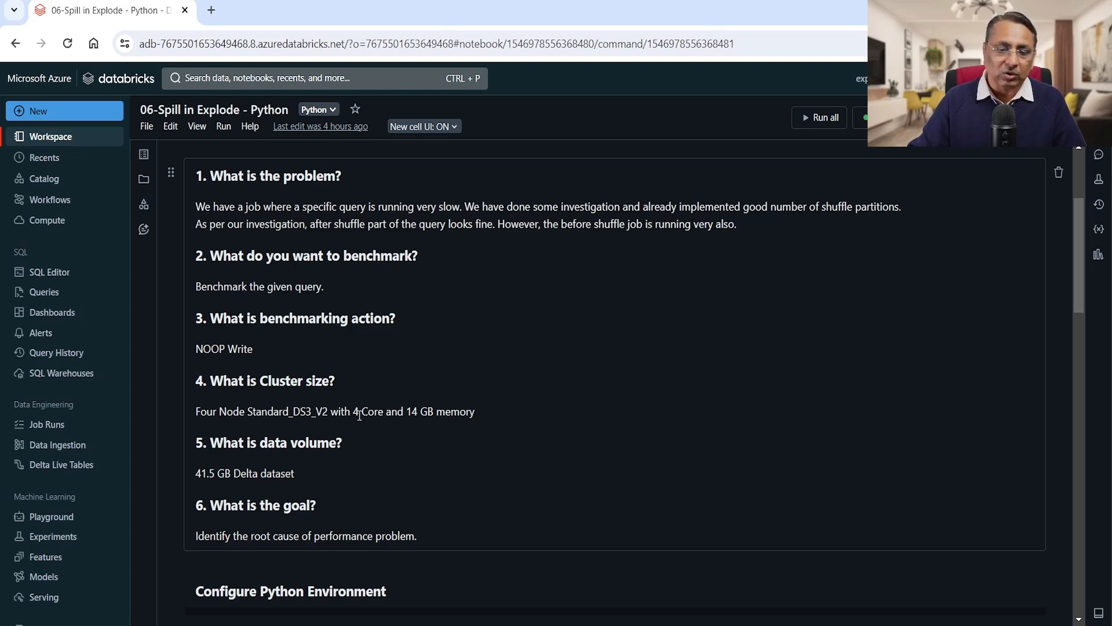
{"action": "mouse_move", "coordinate": [413, 412]}
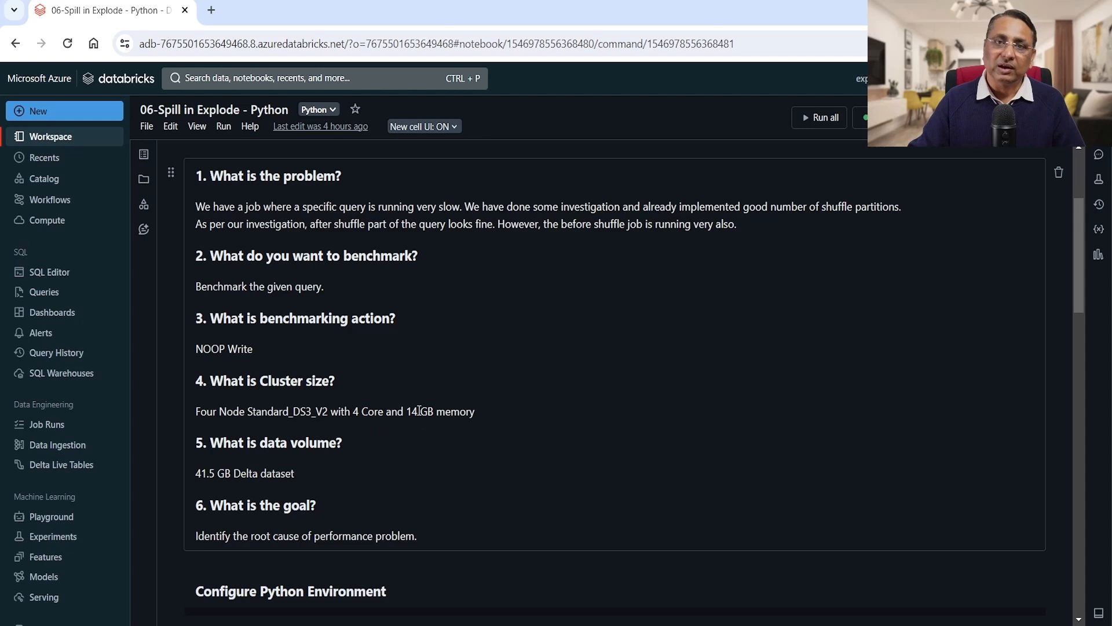
{"action": "mouse_move", "coordinate": [266, 460]}
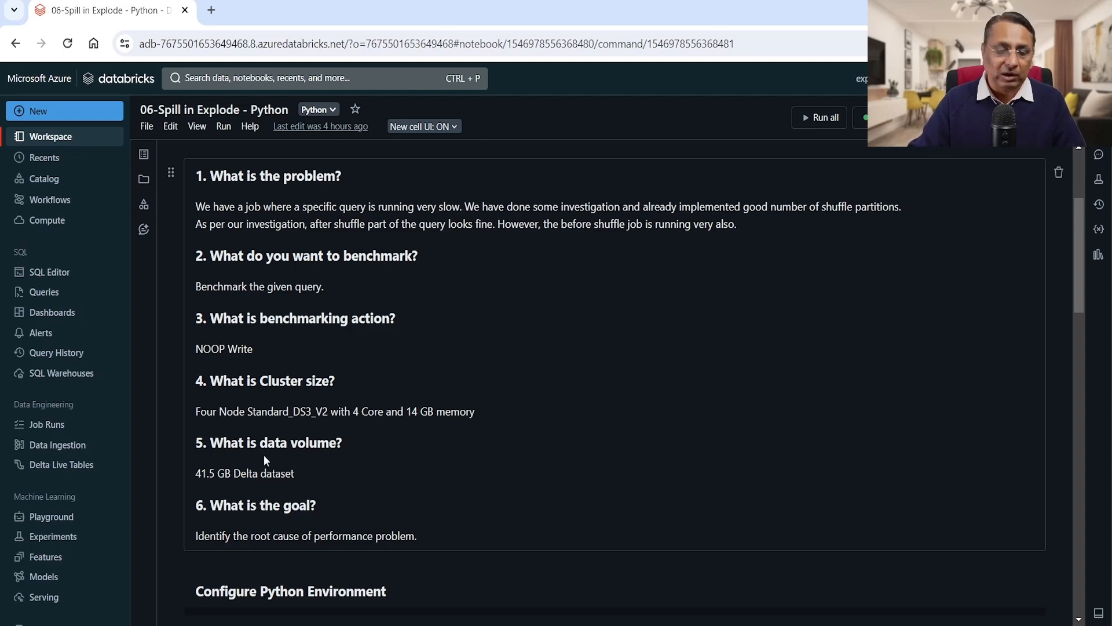